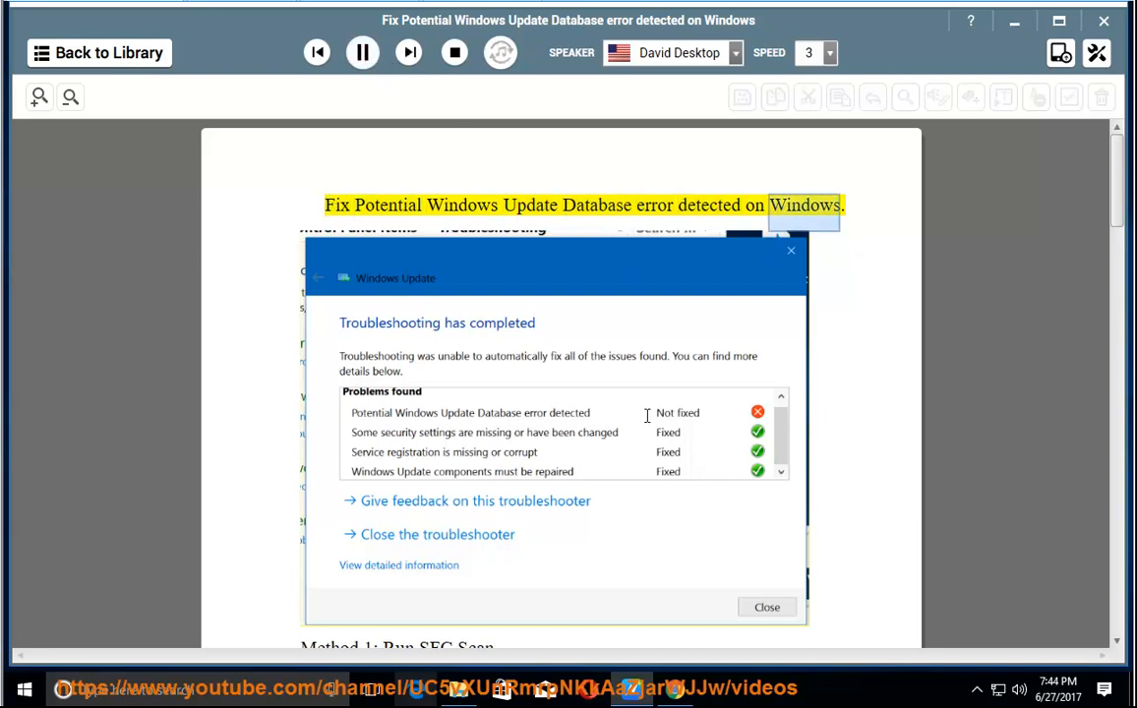
- Follow the narration from the title through Method 1's SFC scan steps to Method 2
scroll("down", 3)
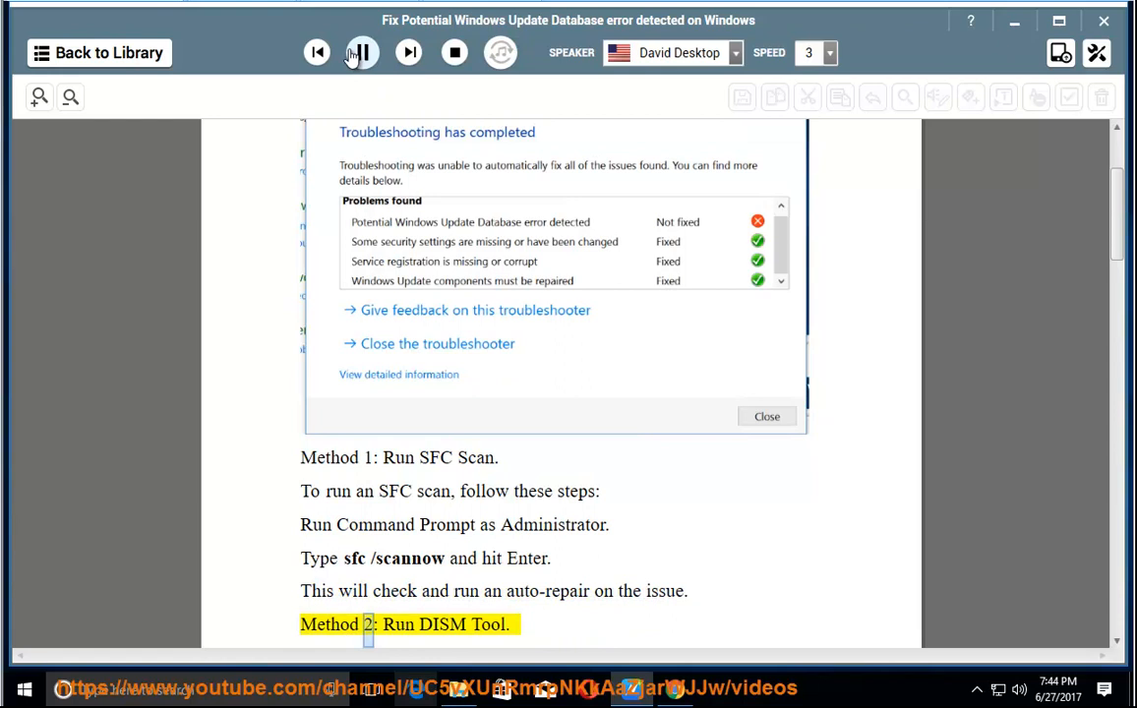
- Pause narration, run Command Prompt as administrator with sfc /scannow typed, then close it
left_click(361, 52)
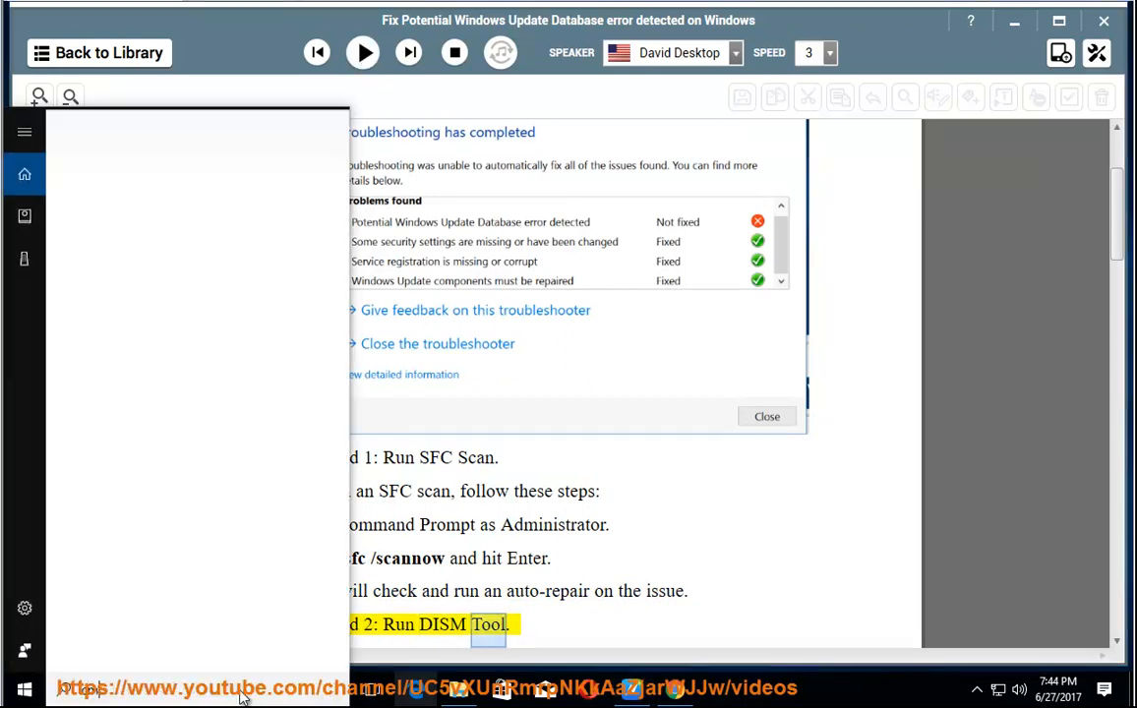
right_click(147, 207)
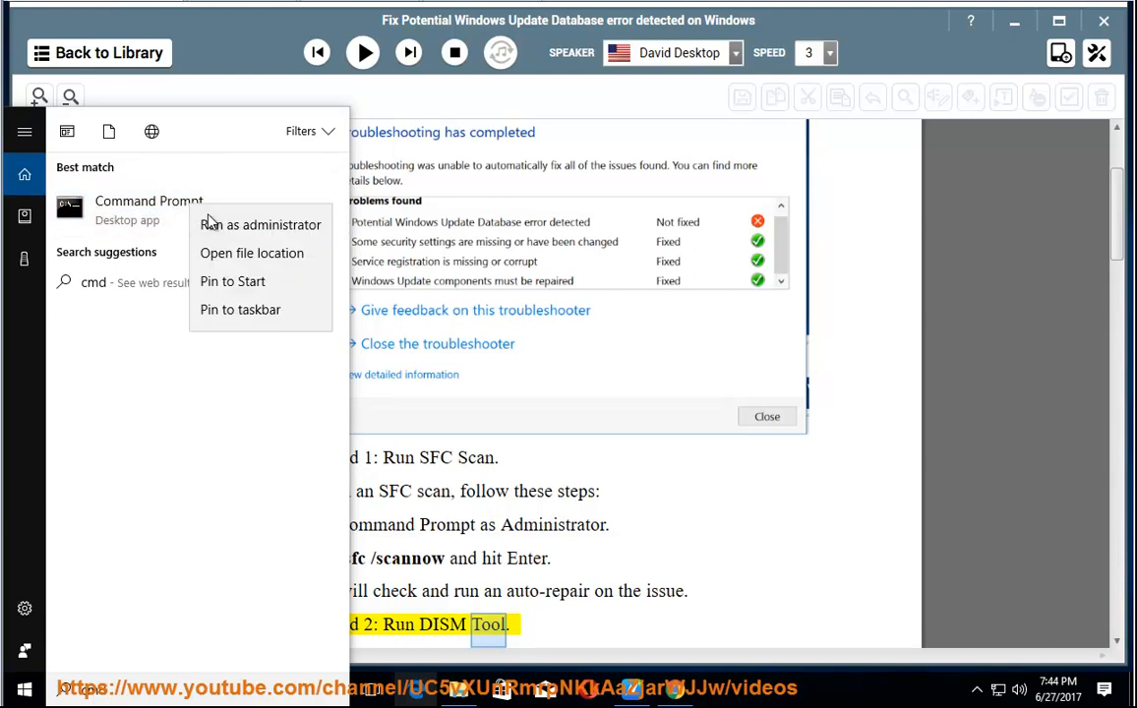
left_click(260, 224)
type("sfc /scannow PRESS E")
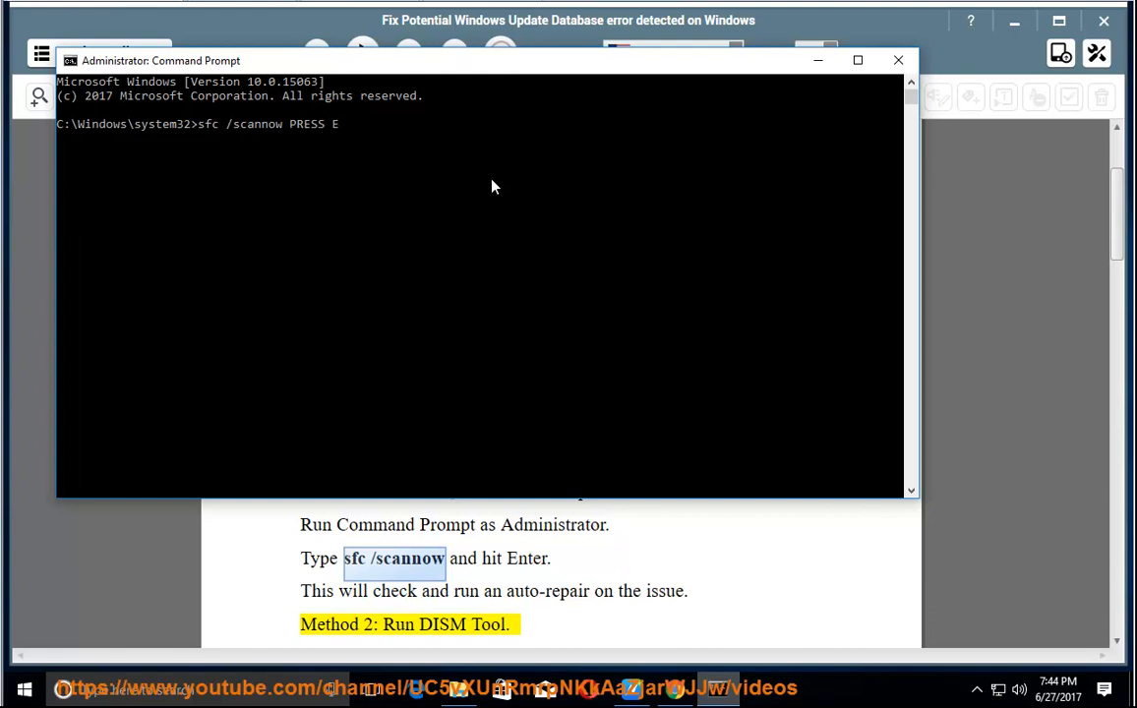
type("NTER NOW...")
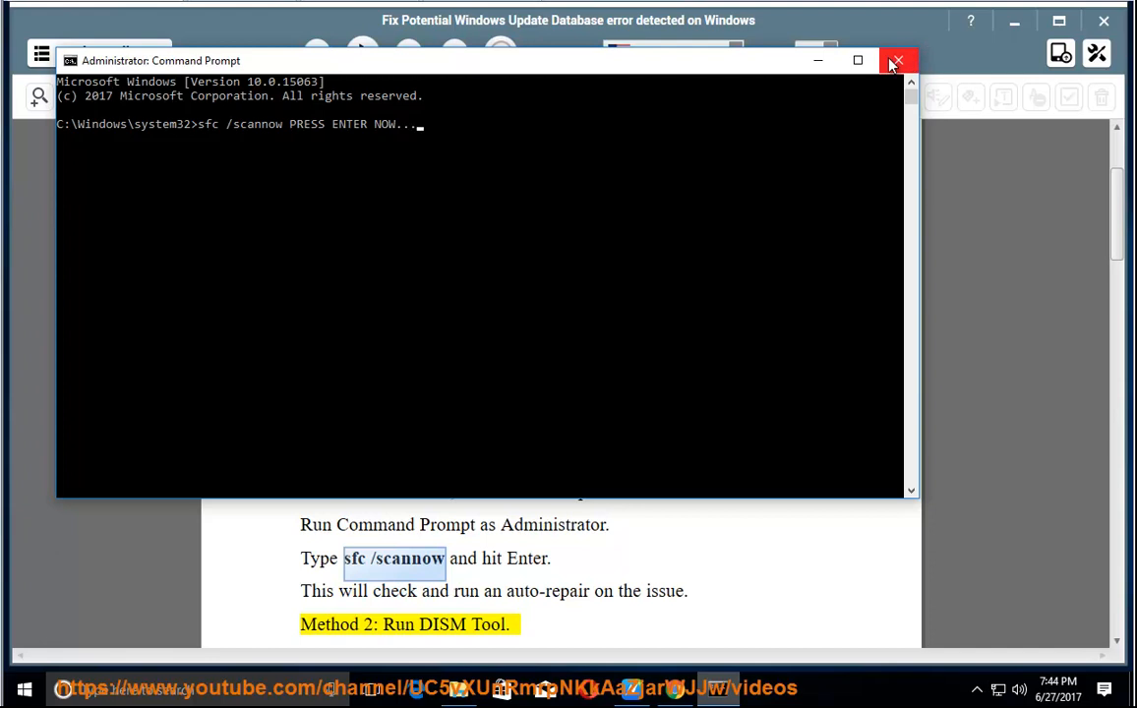
left_click(896, 61)
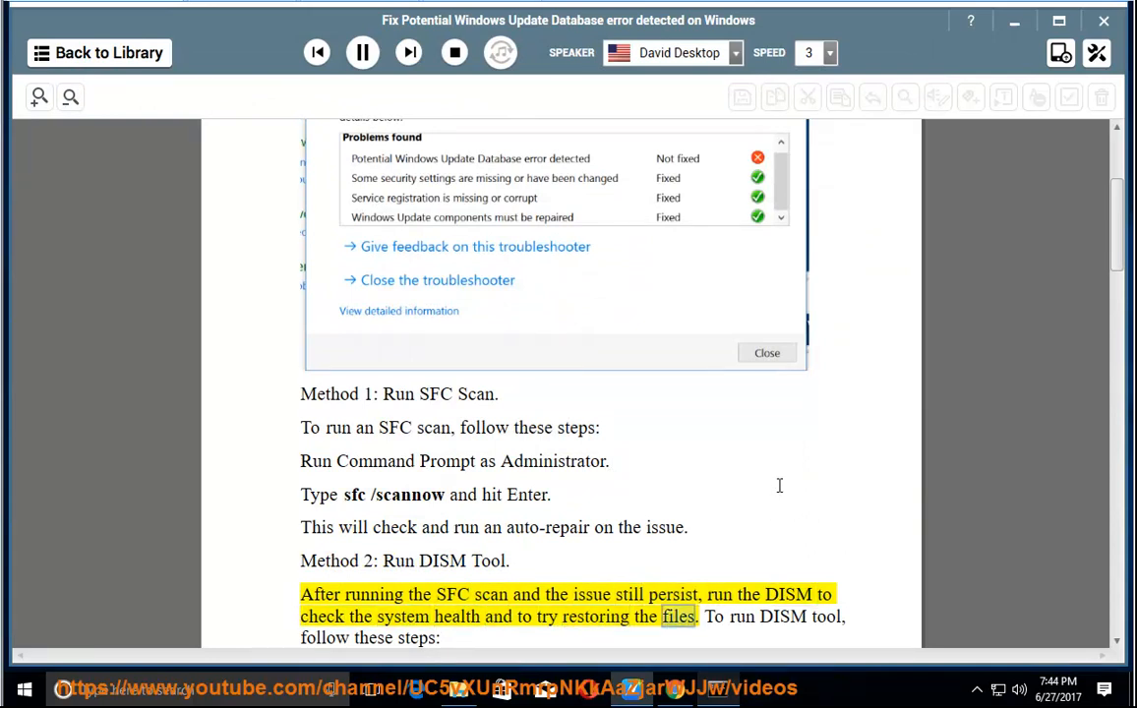
- Follow narration through Method 2's DISM commands and note to Method 3
scroll("down", 3)
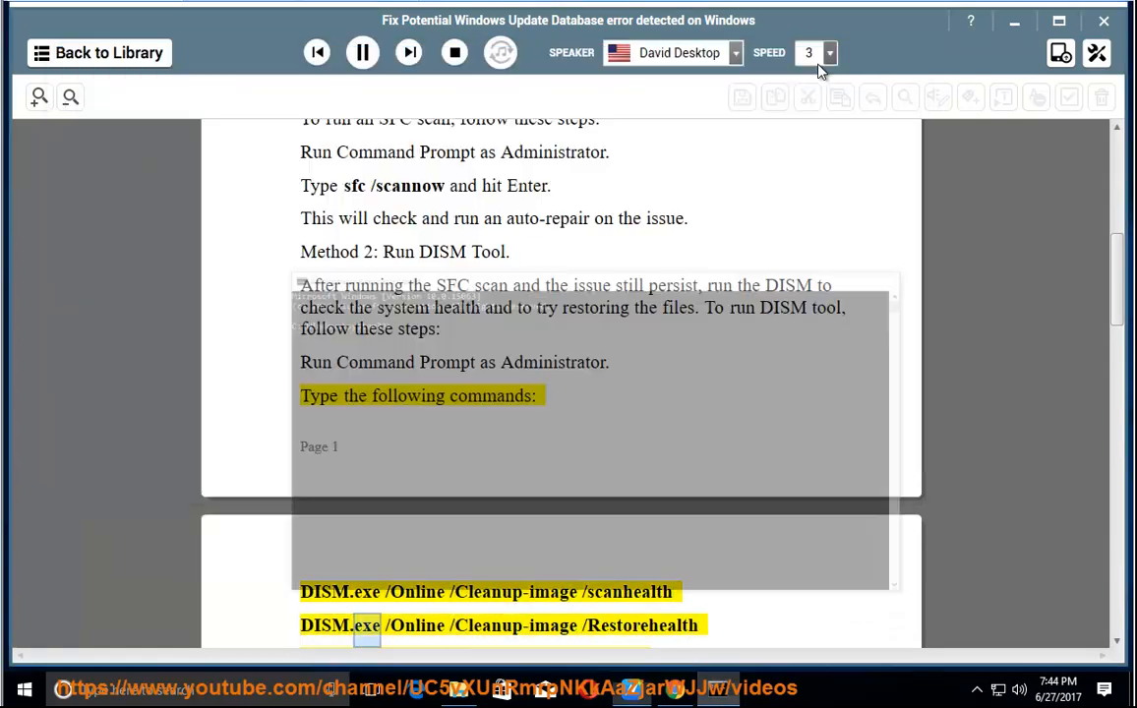
scroll("down", 3)
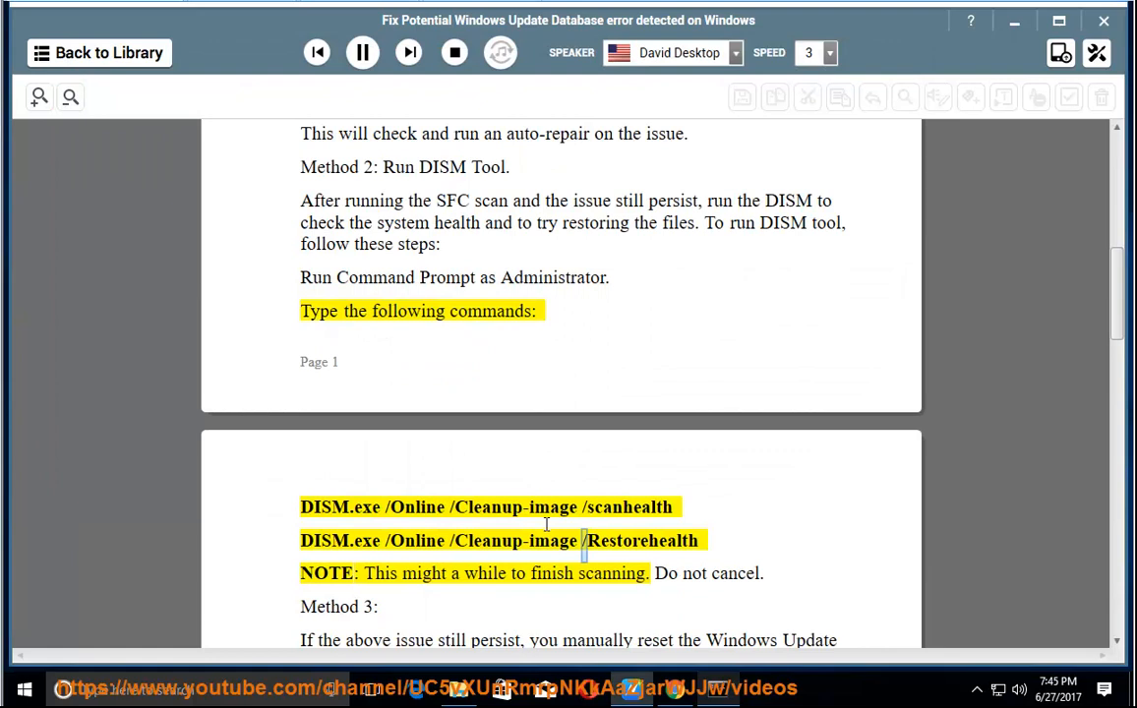
double_click(600, 573)
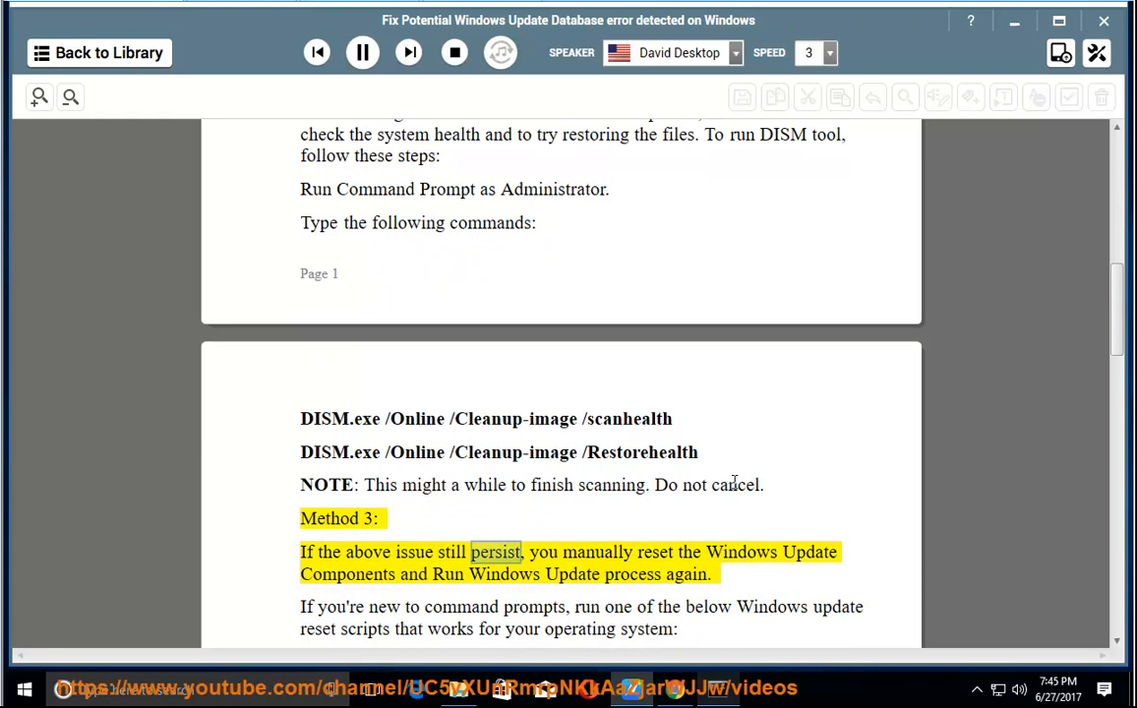
- Follow narration past the reset-script downloads and sources to the manual reset steps
double_click(347, 574)
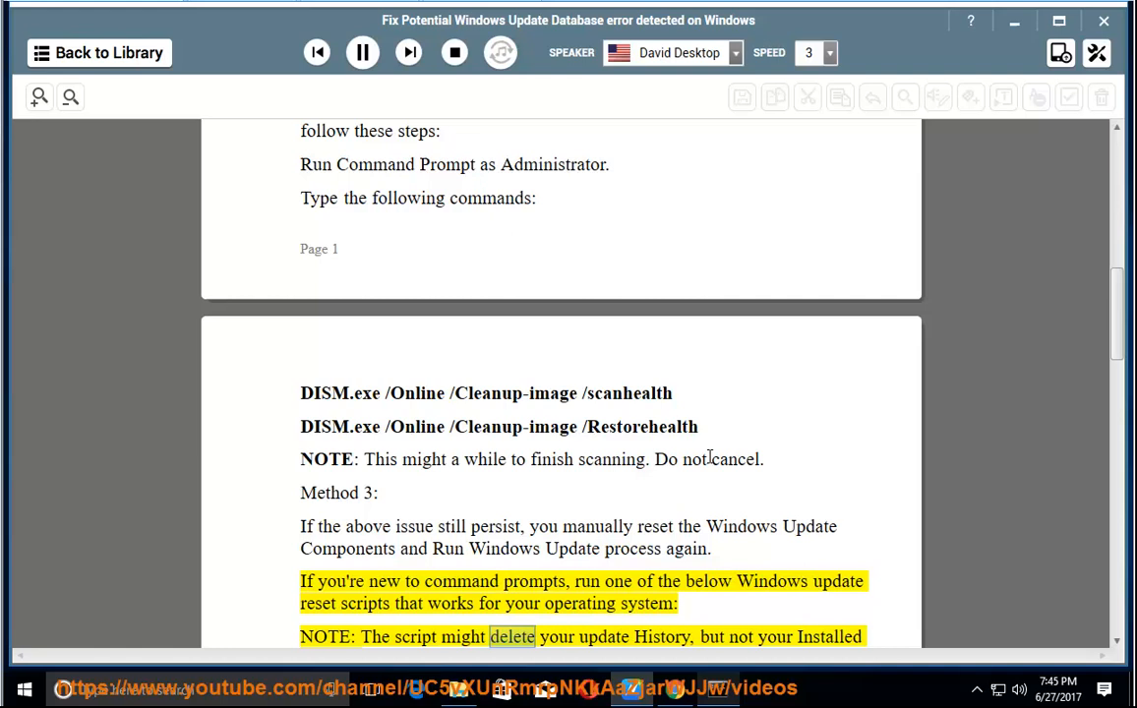
scroll("down", 3)
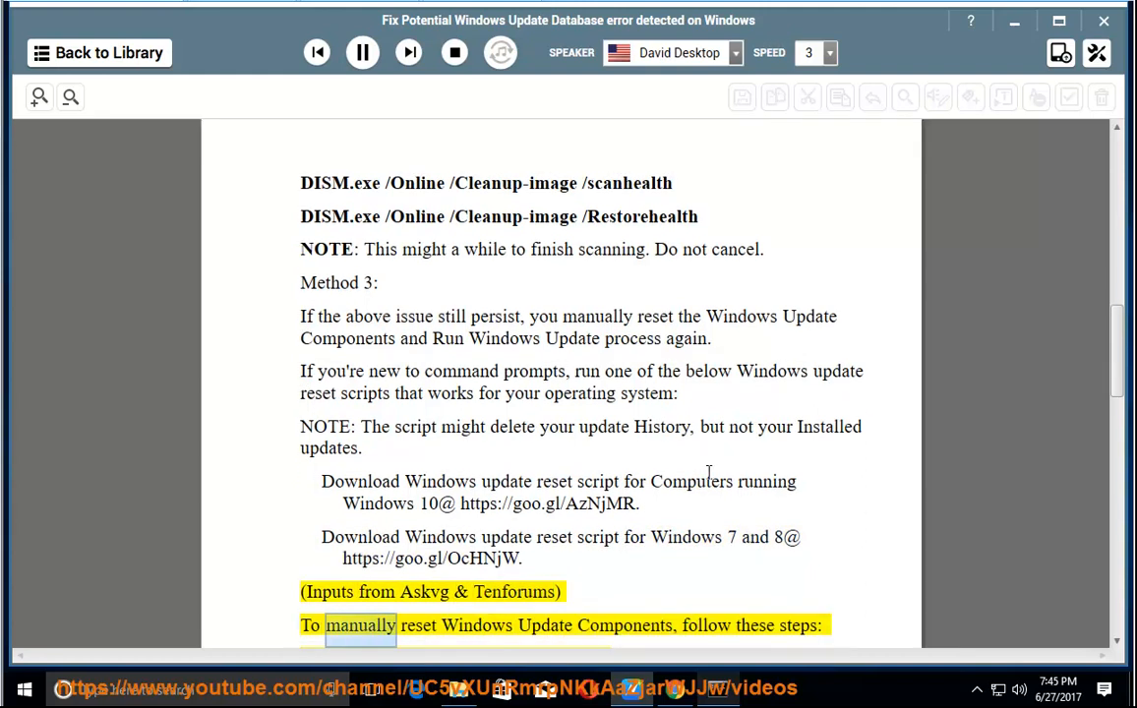
scroll("down", 3)
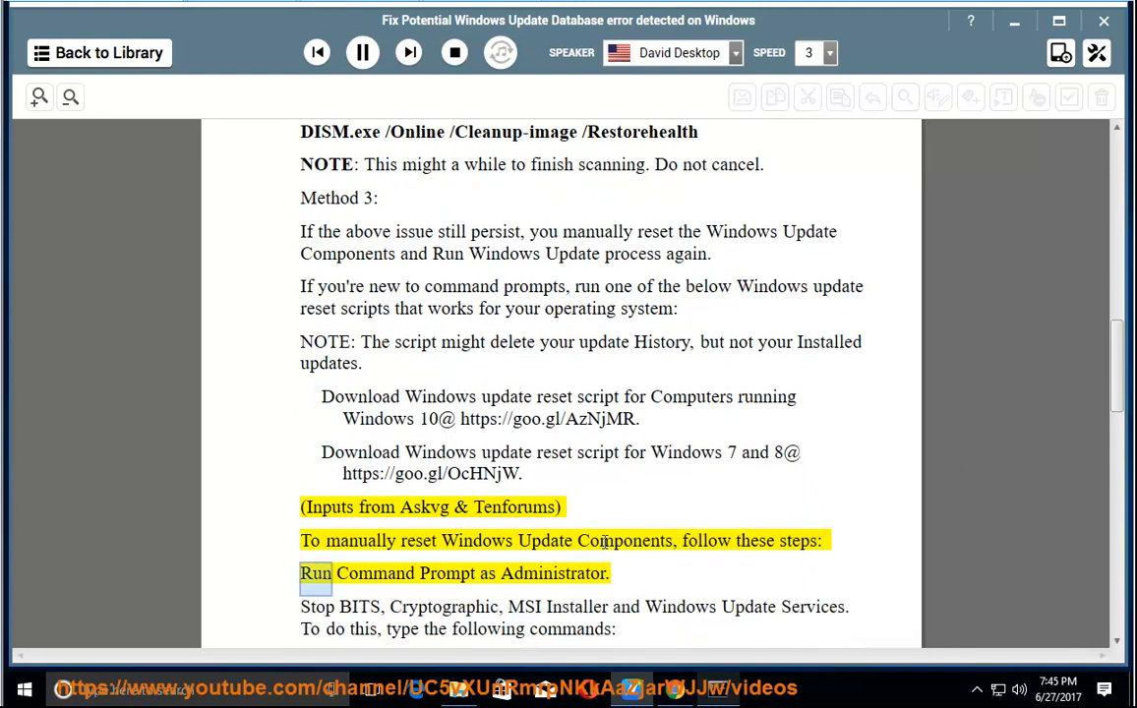
- Follow the Net stop and Ren command lists to the Net start commands and reboot advice
scroll("down", 3)
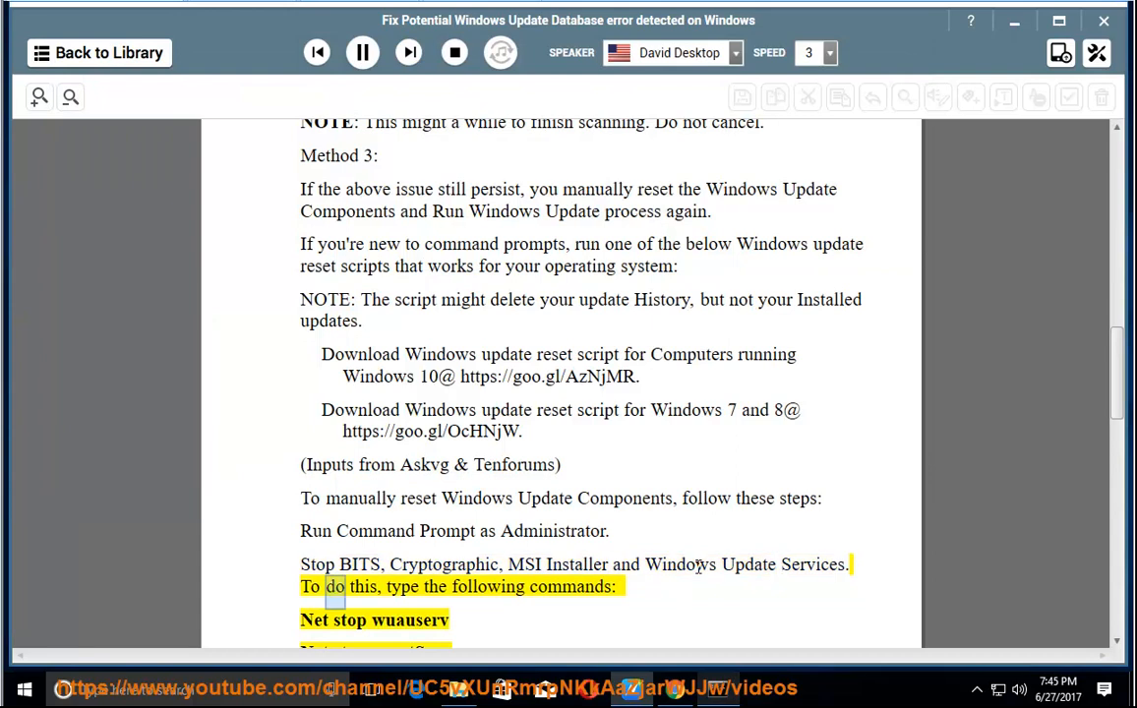
scroll("down", 3)
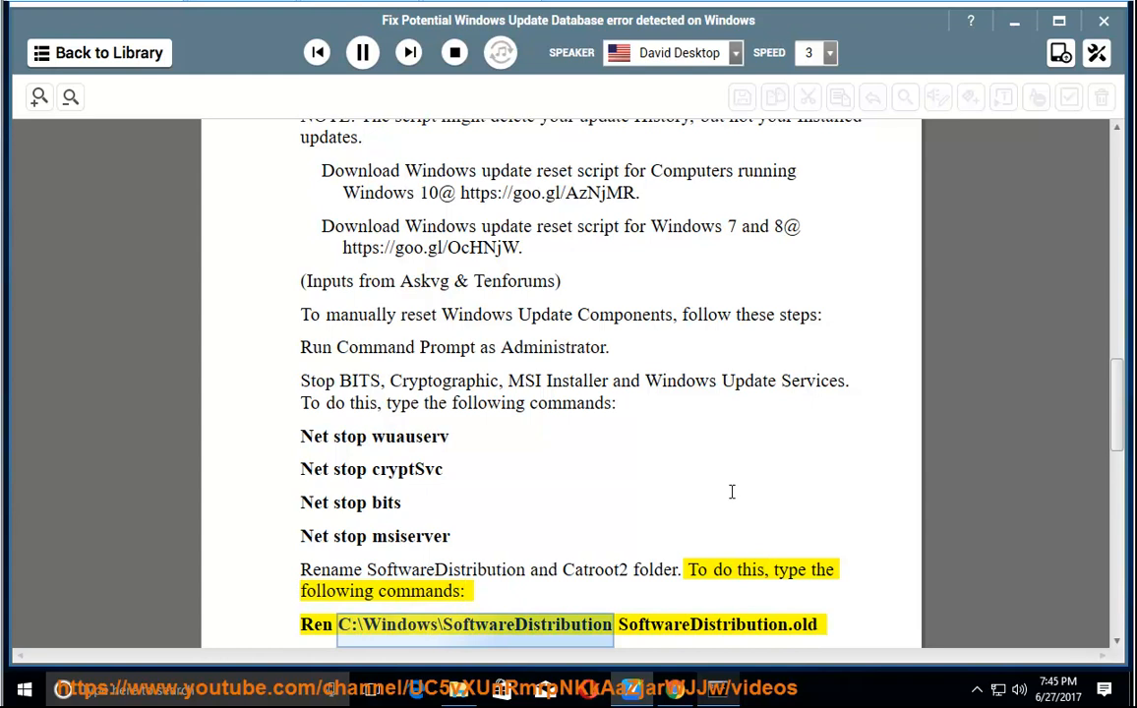
scroll("down", 3)
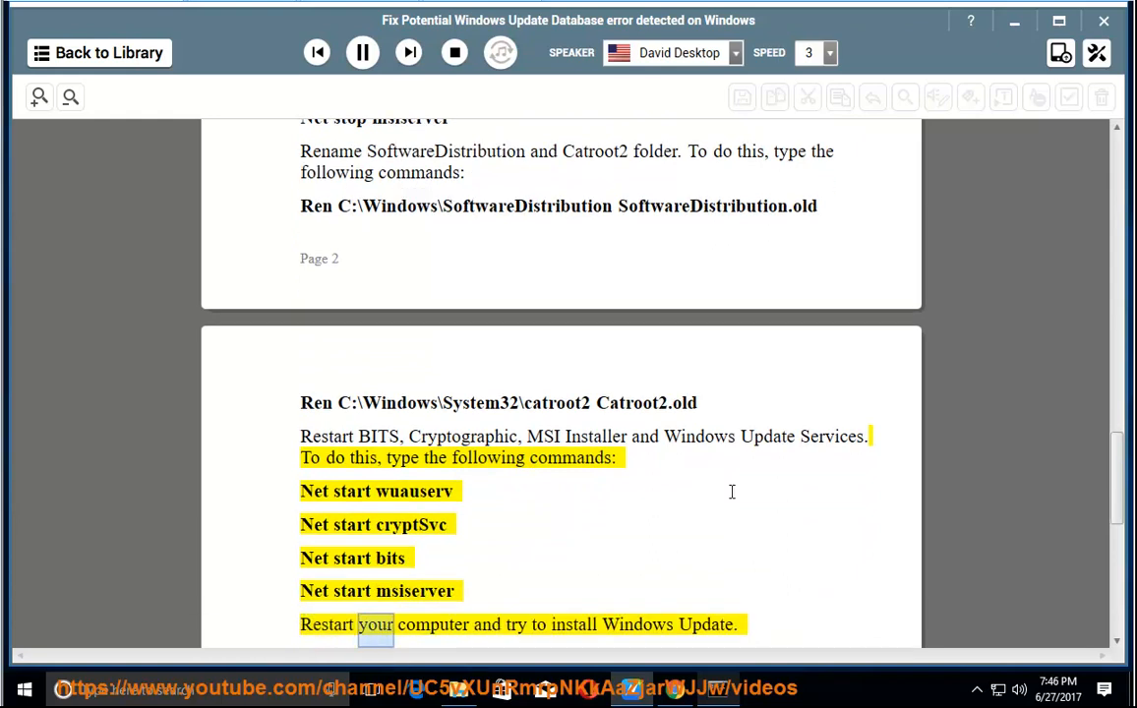
- Follow narration into 'Other voices' up to the Microsoft Download Center install tip
double_click(705, 624)
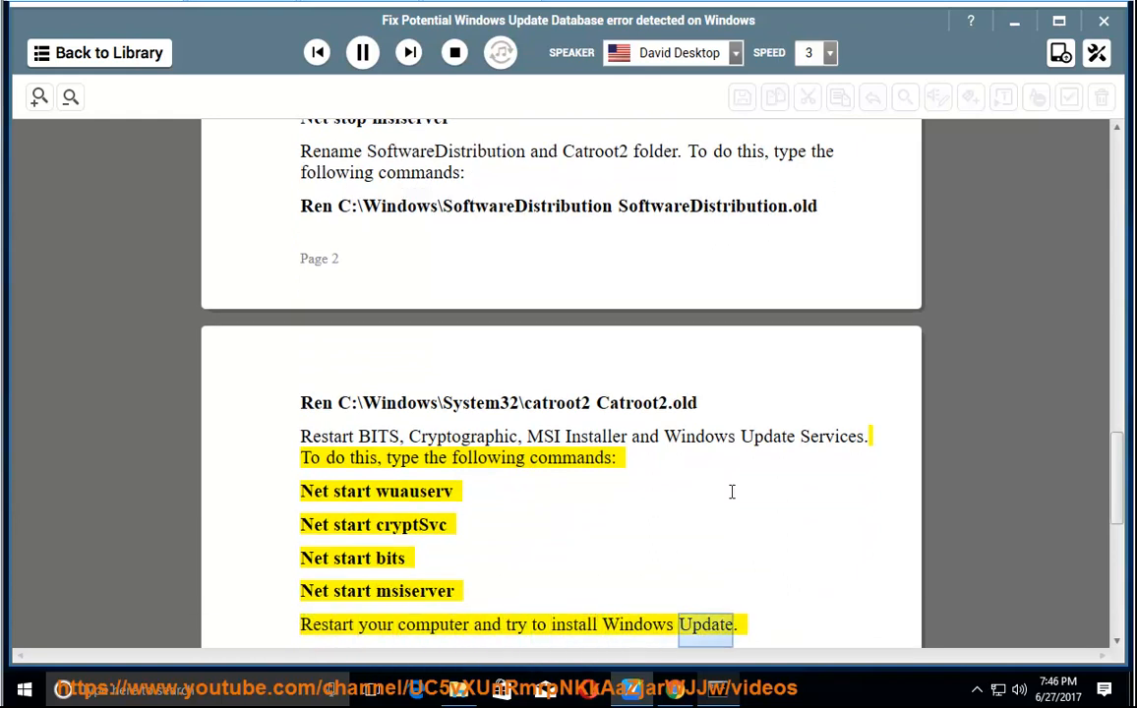
scroll("down", 3)
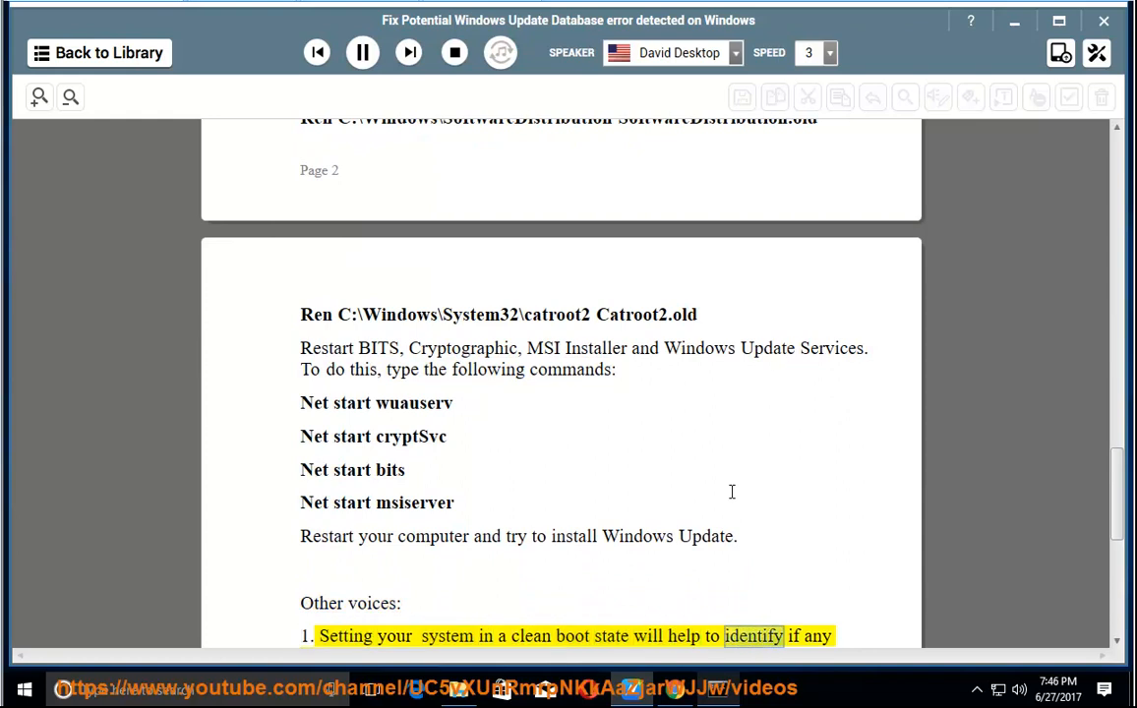
scroll("down", 3)
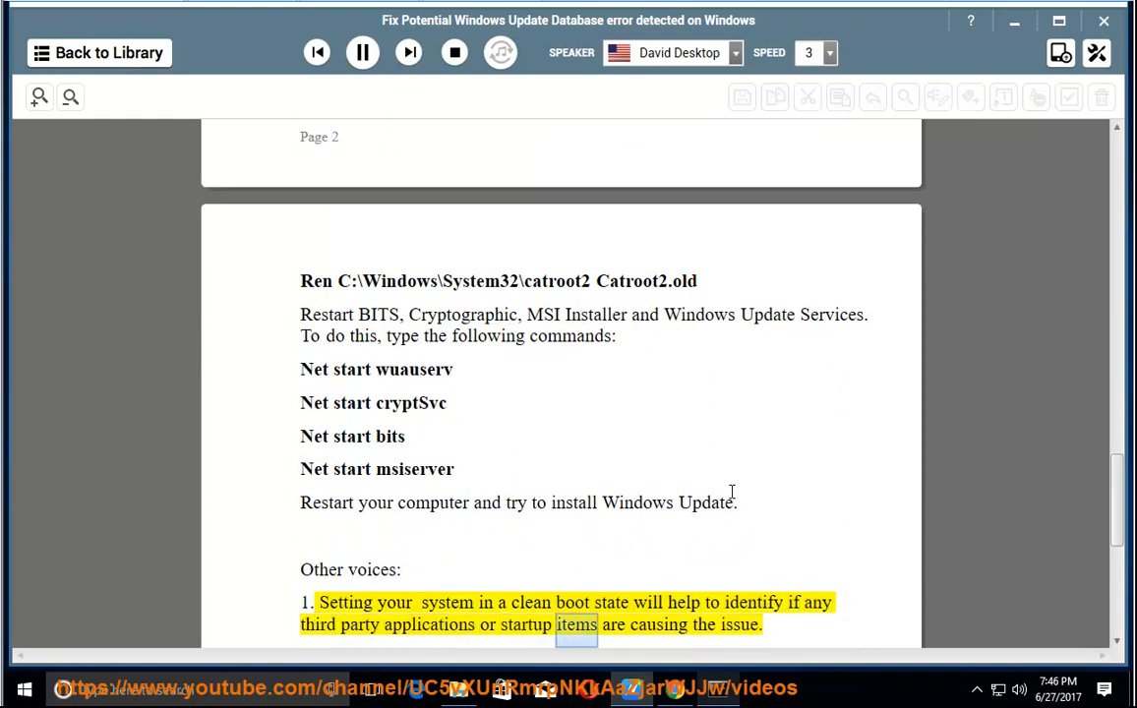
scroll("down", 3)
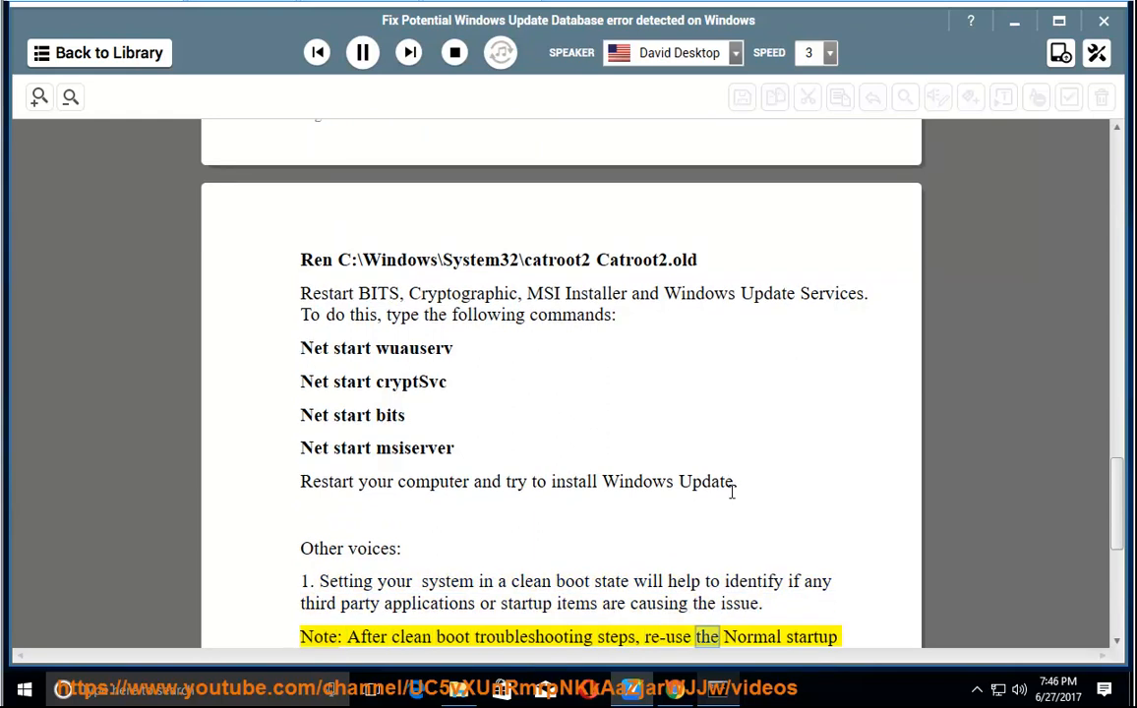
scroll("down", 3)
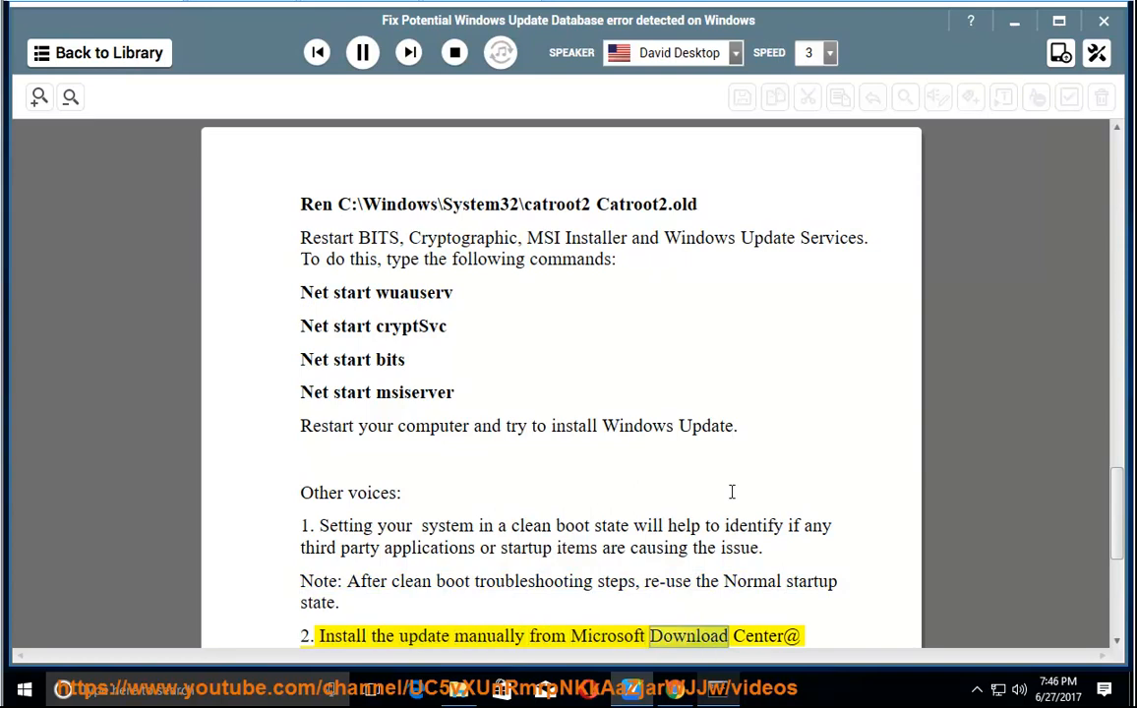
scroll("down", 3)
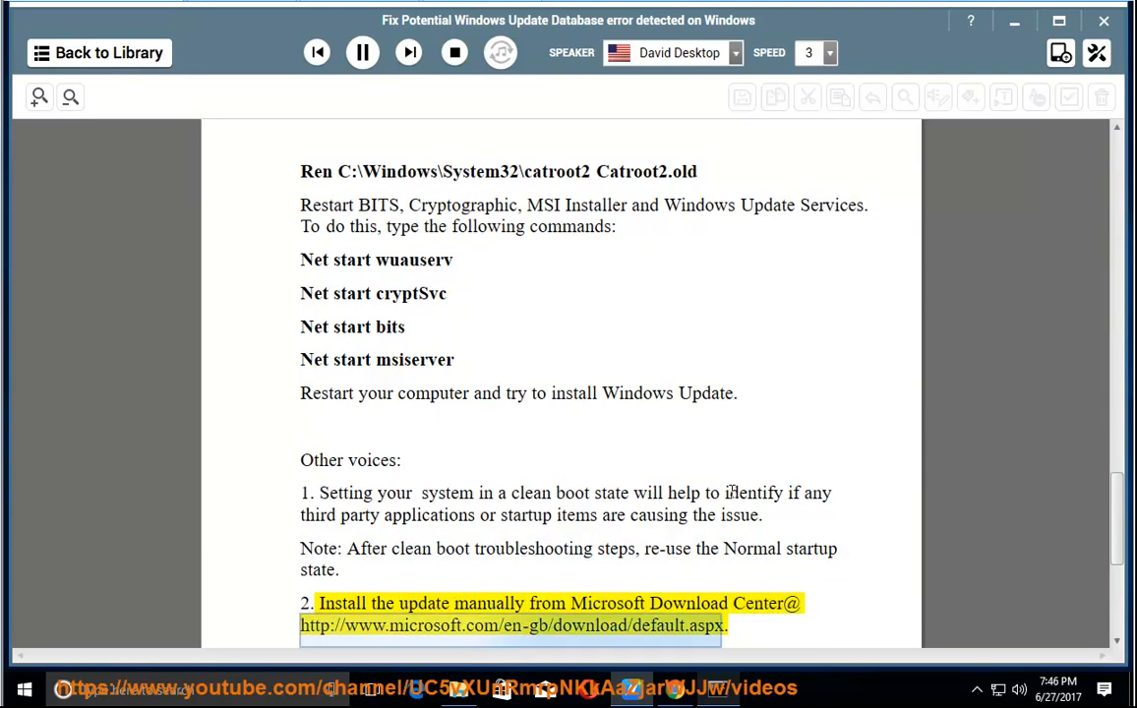